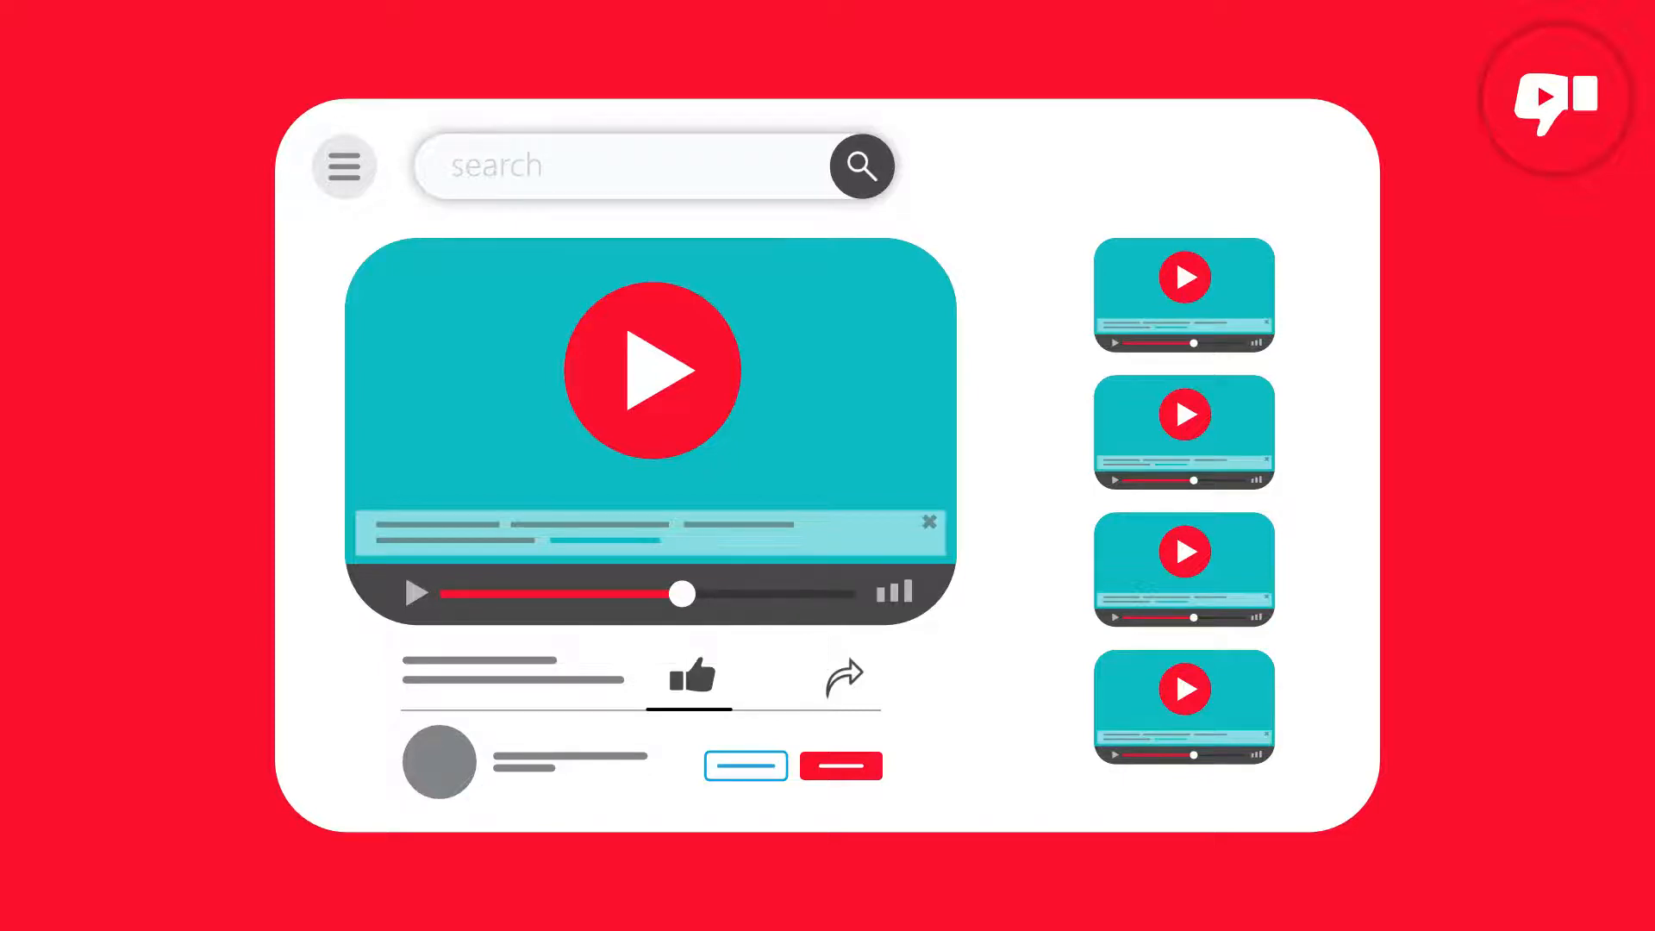
- Let the animation play until the thumbs-down dislike icon appears beside the like icon
{"action": "left_click", "coordinate": [752, 674]}
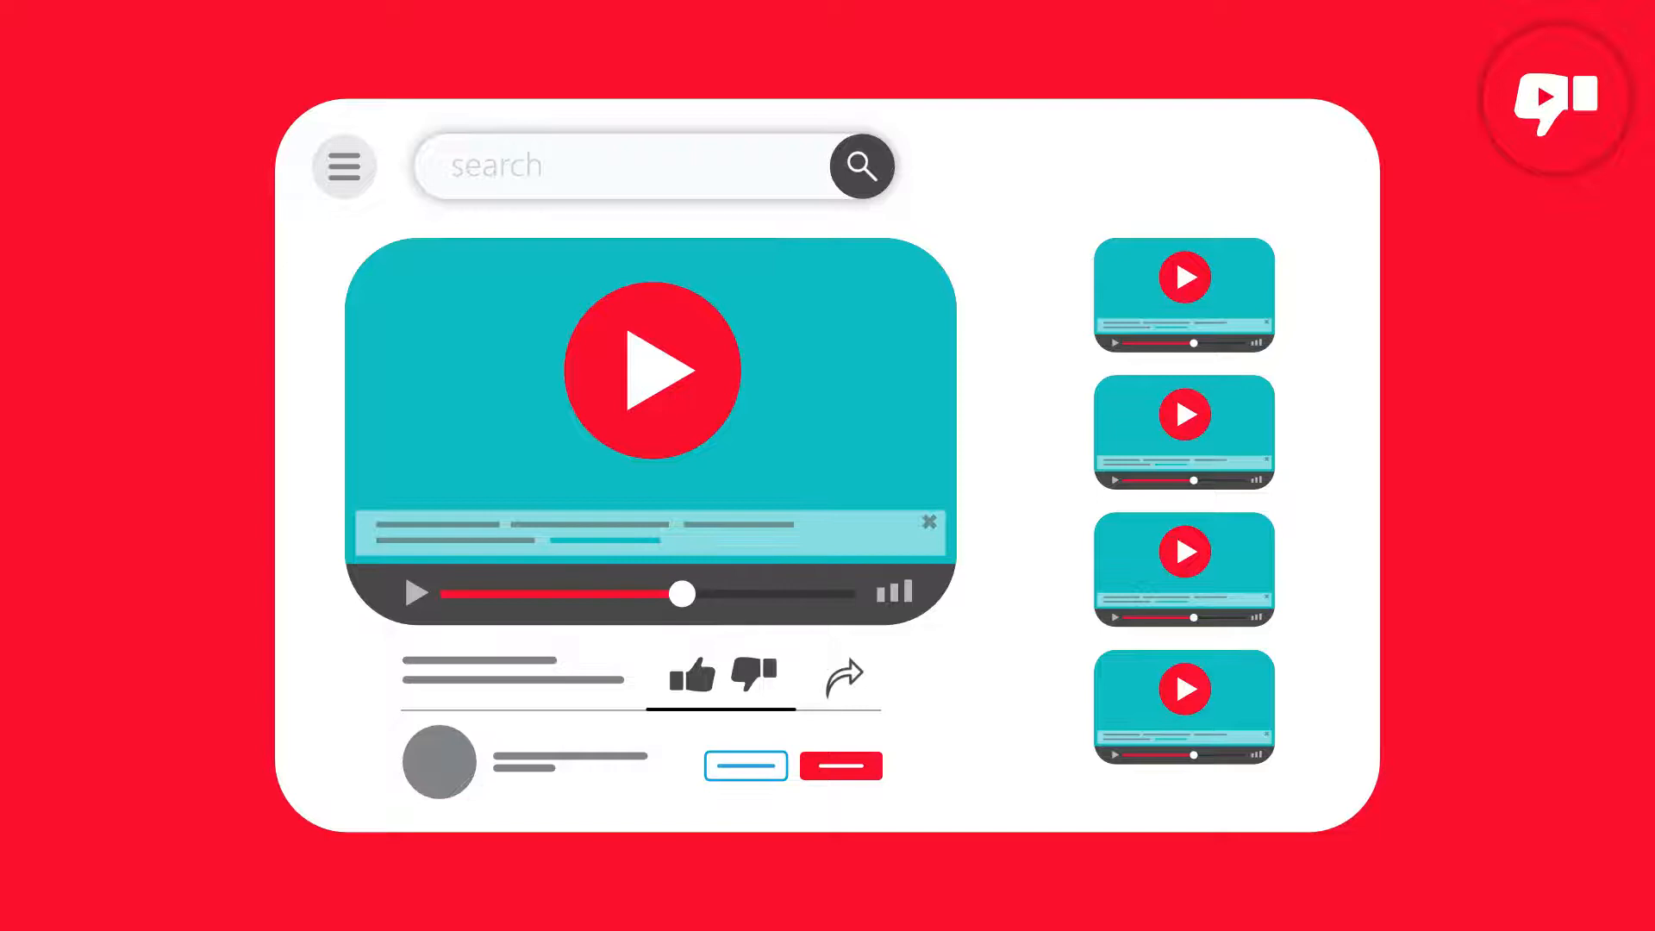